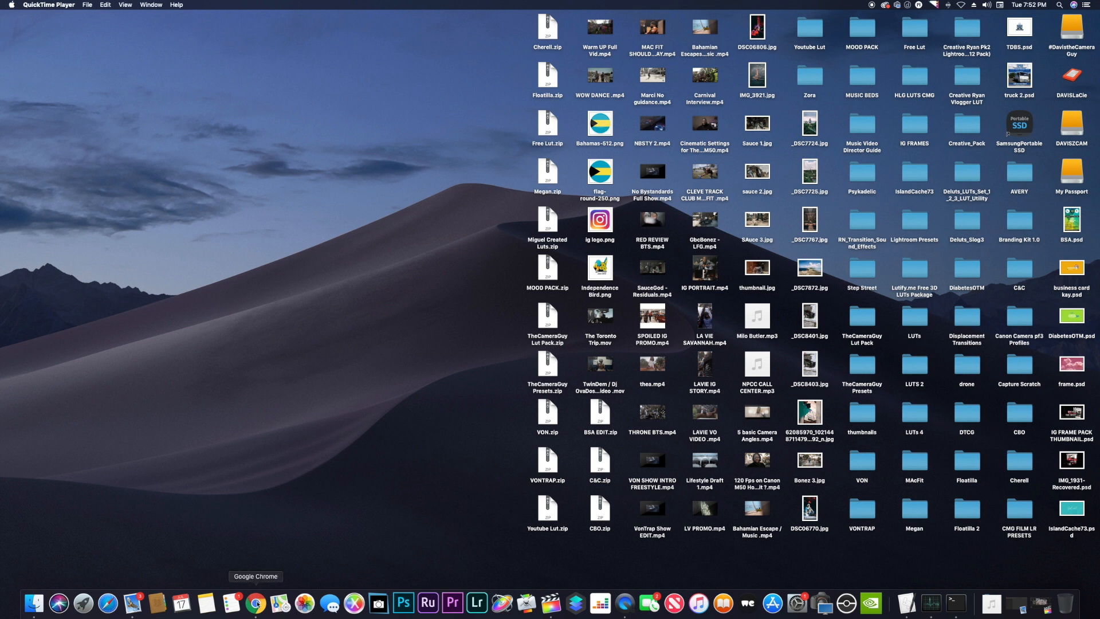
Launch Google Chrome from the Dock
{"action": "left_click", "coordinate": [255, 603]}
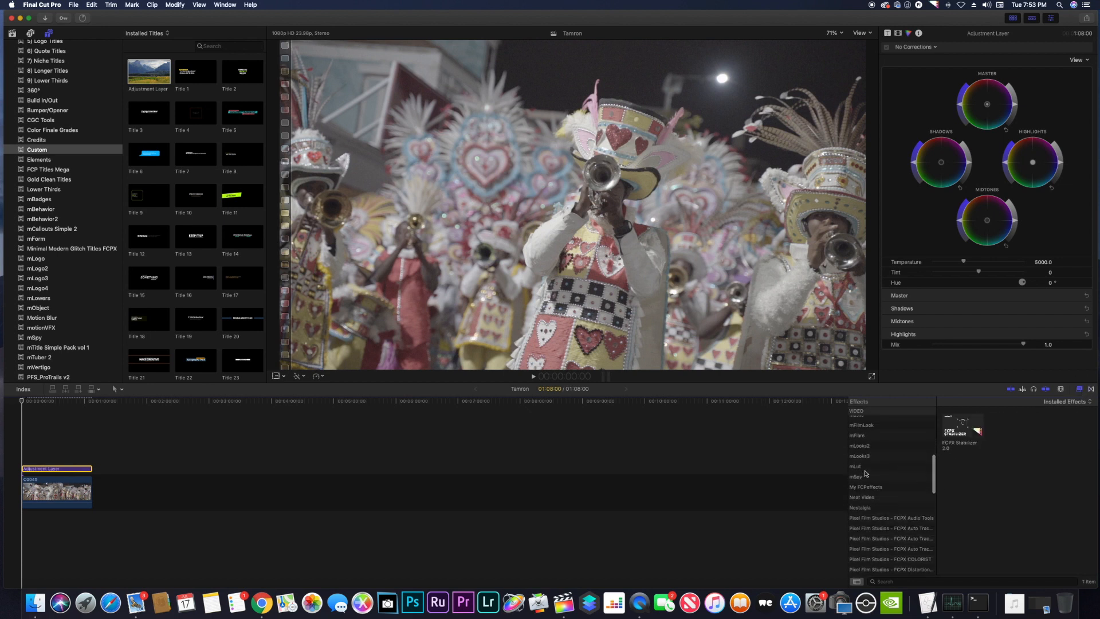
Show the mFilmLook effects category and scroll down its effect list
{"action": "left_click", "coordinate": [860, 419]}
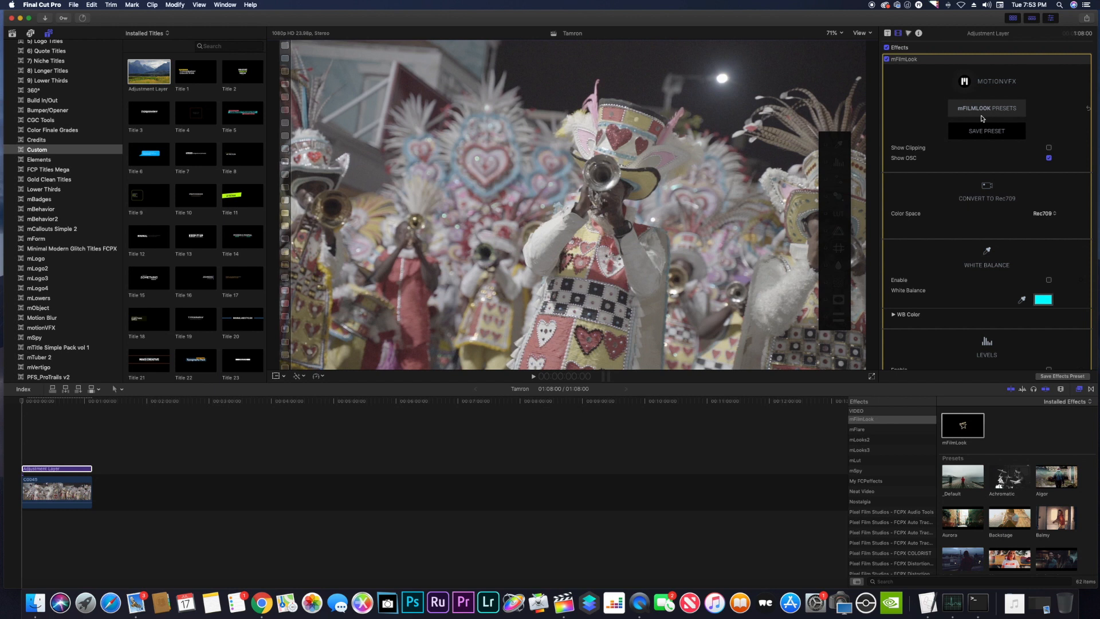
{"action": "scroll", "scroll_direction": "down", "scroll_amount": 3}
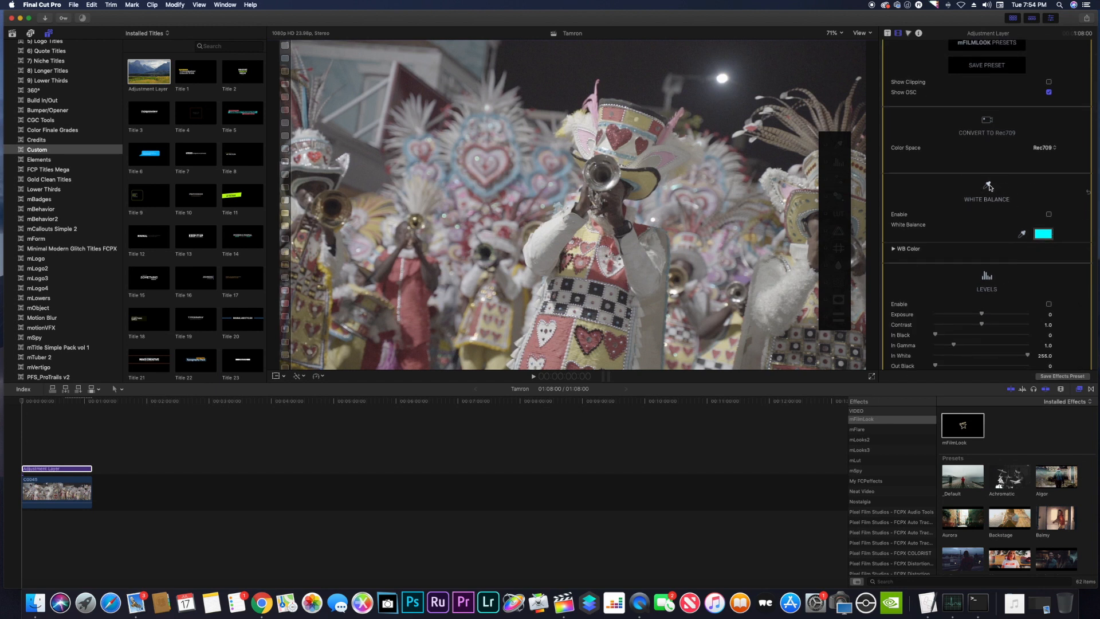
Adjust the mFilmLook Levels and Vibrance controls in the Inspector
{"action": "left_click", "coordinate": [1048, 214]}
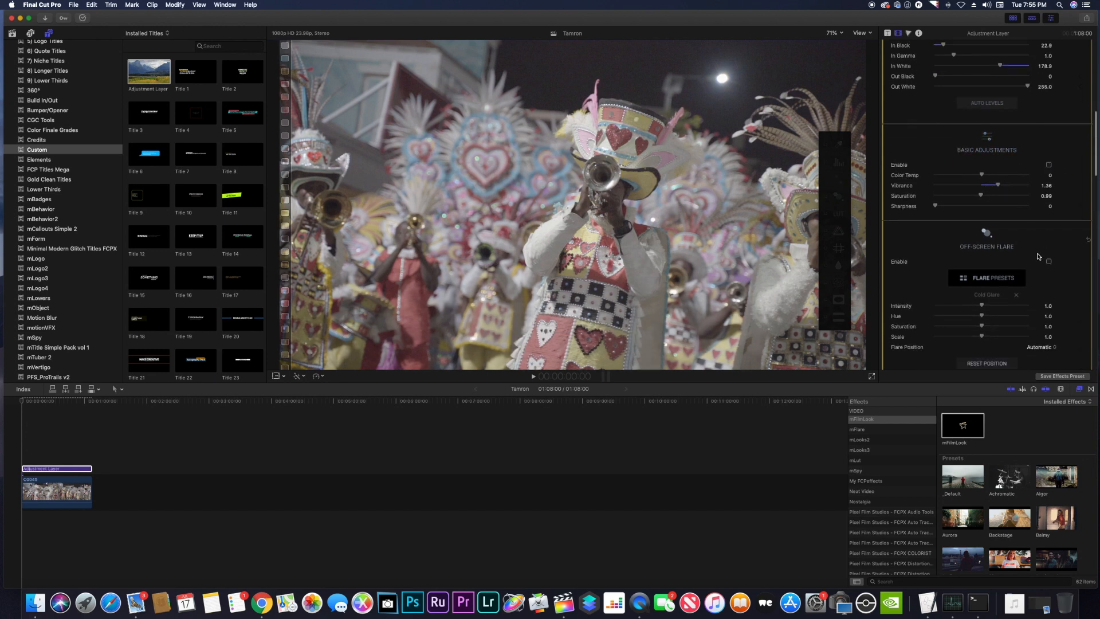
{"action": "left_click", "coordinate": [1047, 261]}
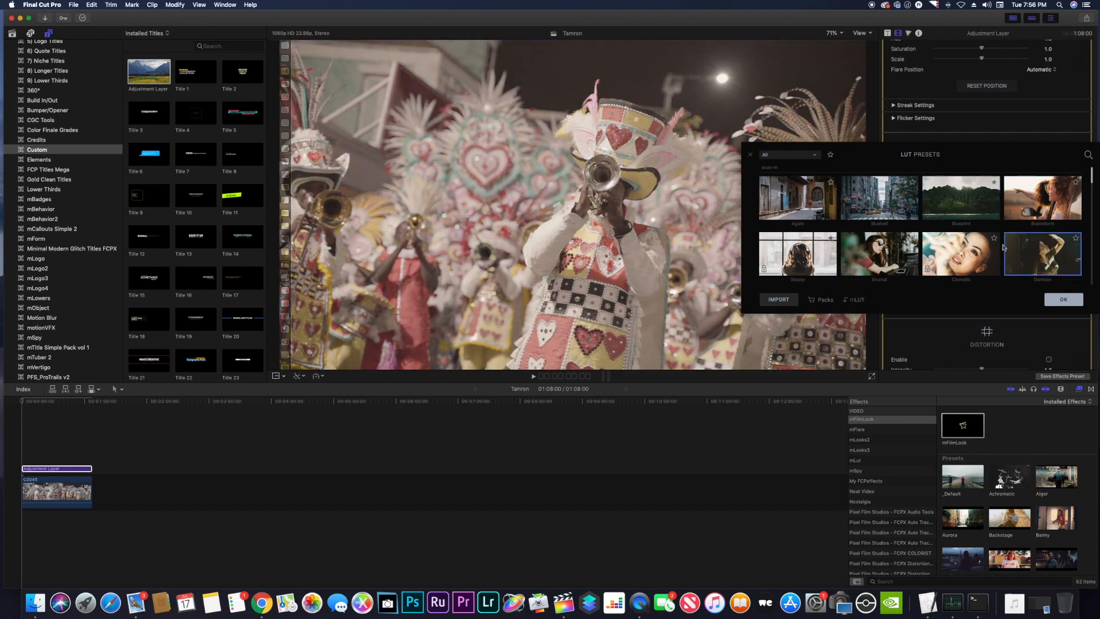
{"action": "left_click", "coordinate": [878, 254]}
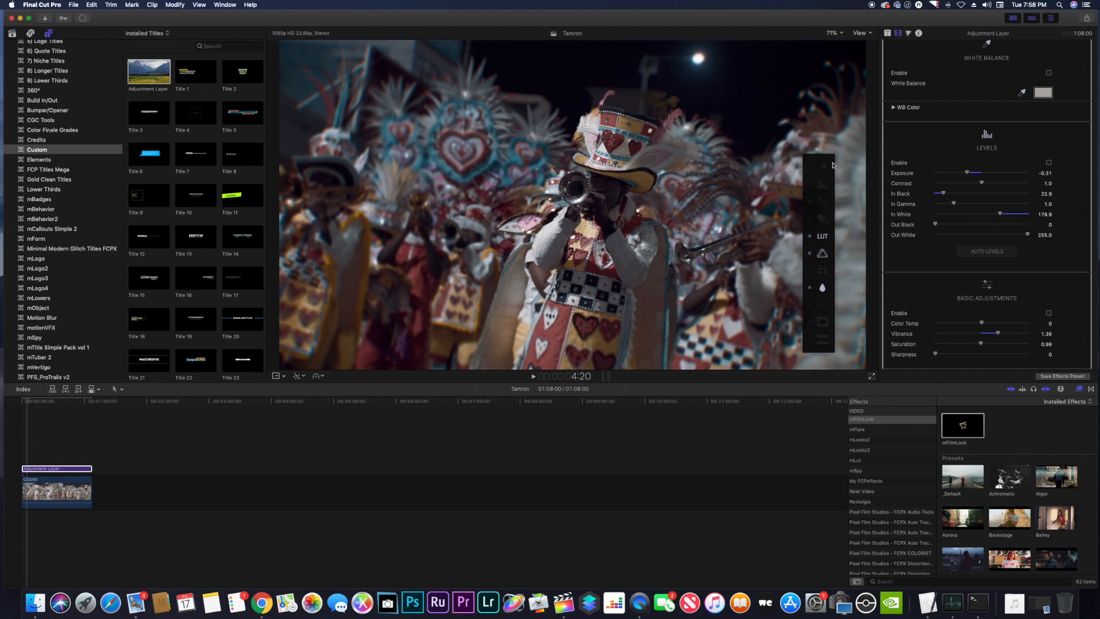
Scroll down the mFilmLook settings in the Inspector
{"action": "scroll", "scroll_direction": "down", "scroll_amount": 3}
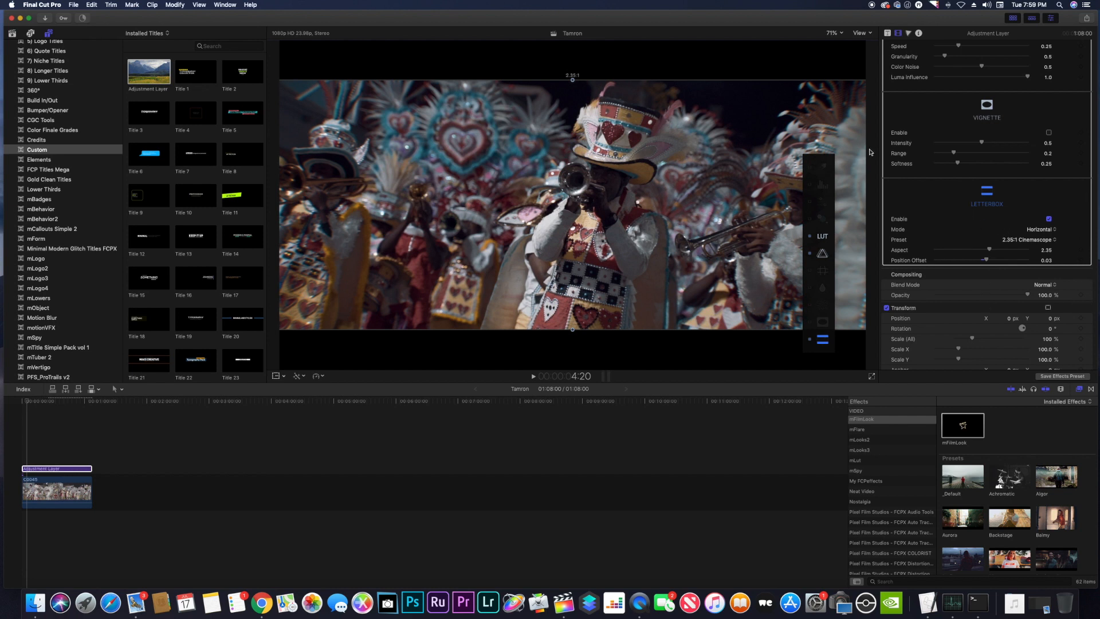
Enable the mFilmLook letterbox with horizontal 2.35:1 Cinemascope bars
{"action": "left_click", "coordinate": [1038, 240]}
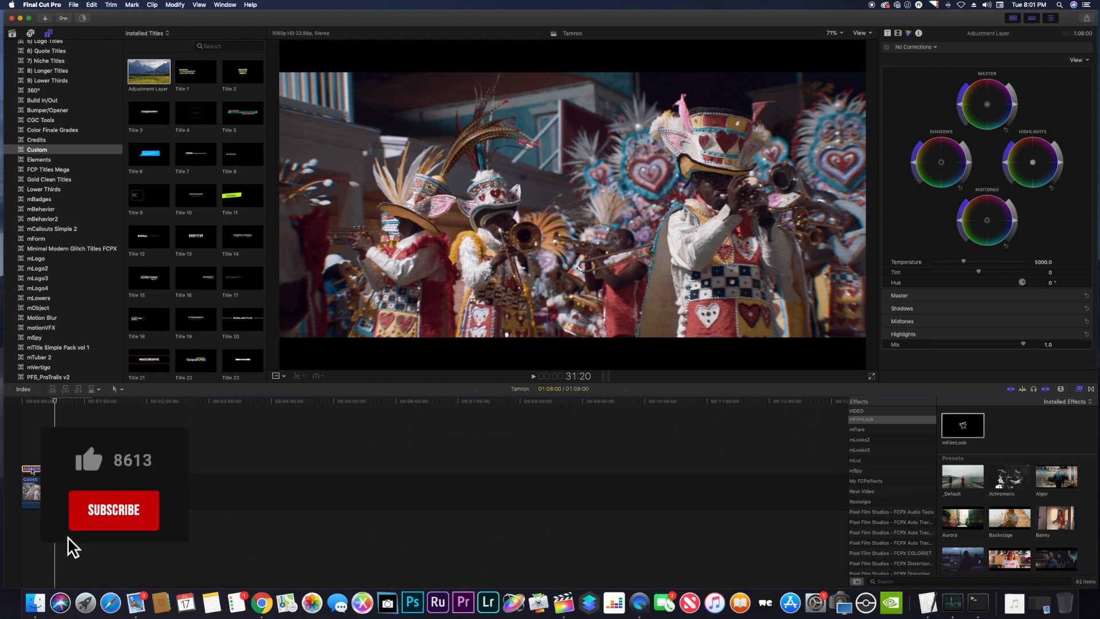
Select the Adjustment Layer above the parade clip in the timeline
{"action": "left_click", "coordinate": [56, 469]}
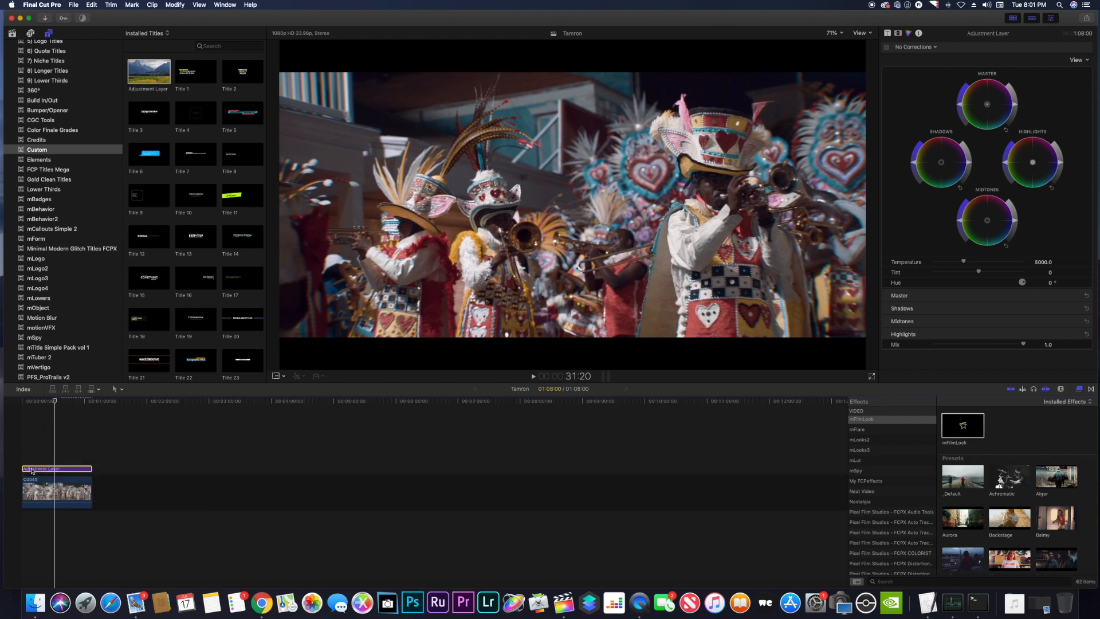